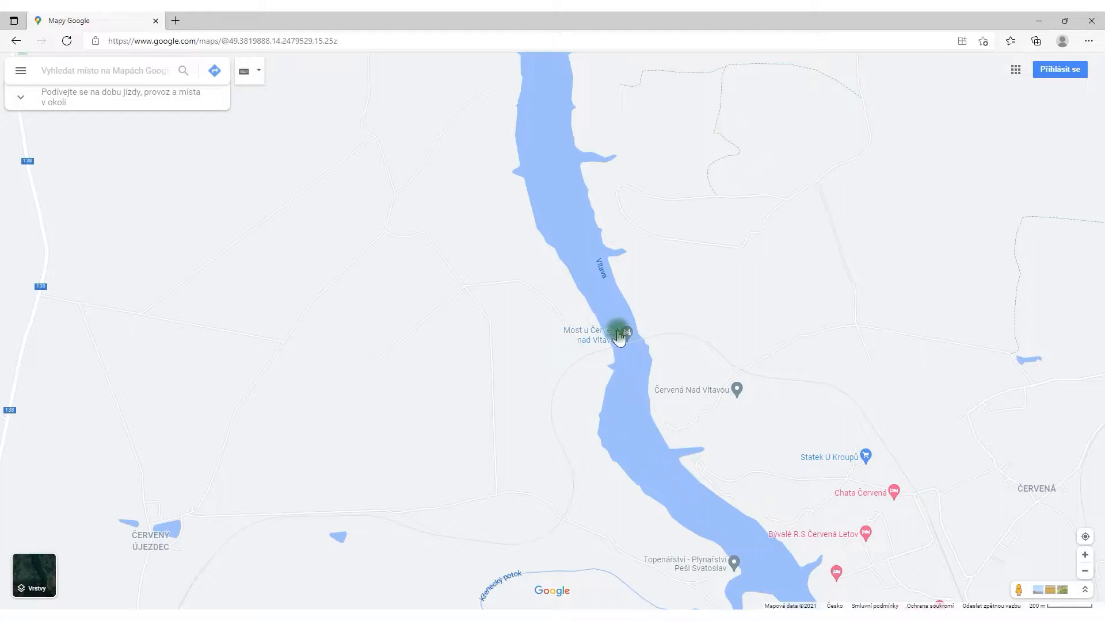
Read the latitude/longitude of the Vltava bridge location from the Google Maps context menu.
{"action": "right_click", "coordinate": [626, 331]}
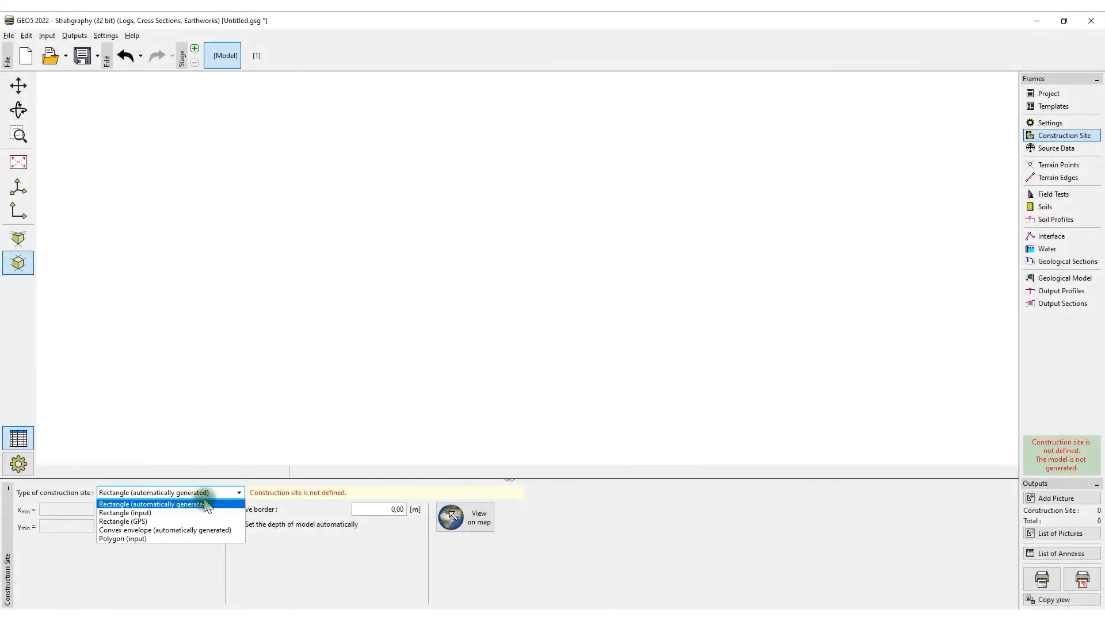
Choose a Rectangle (GPS) construction site, 1150 × 650 m on the bridge coordinates, and view it on the map.
{"action": "left_click", "coordinate": [123, 521]}
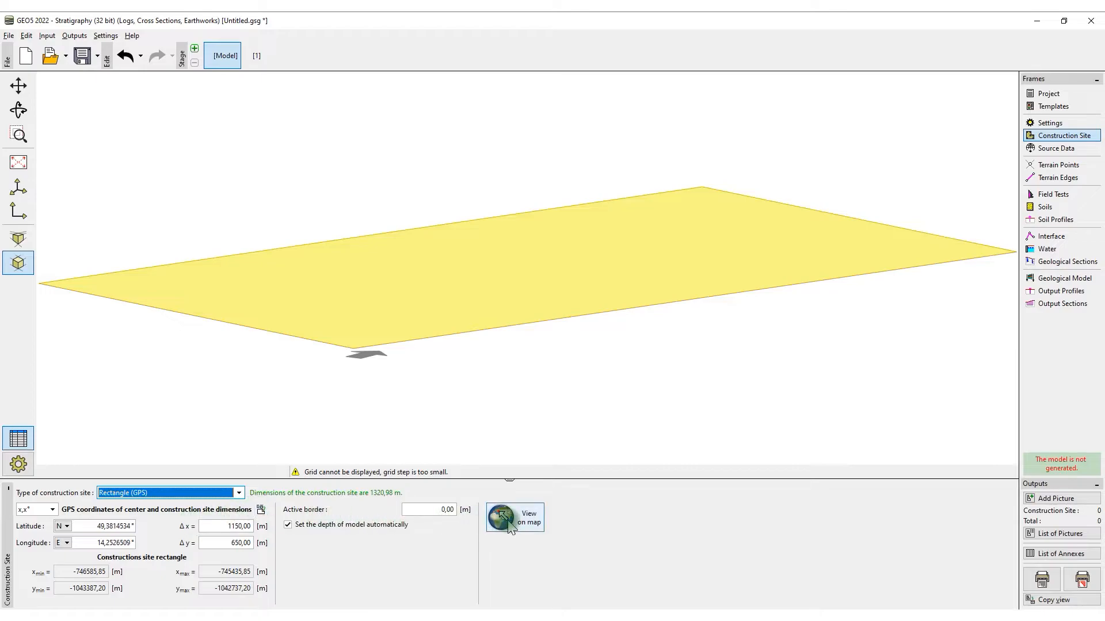
{"action": "left_click", "coordinate": [513, 518]}
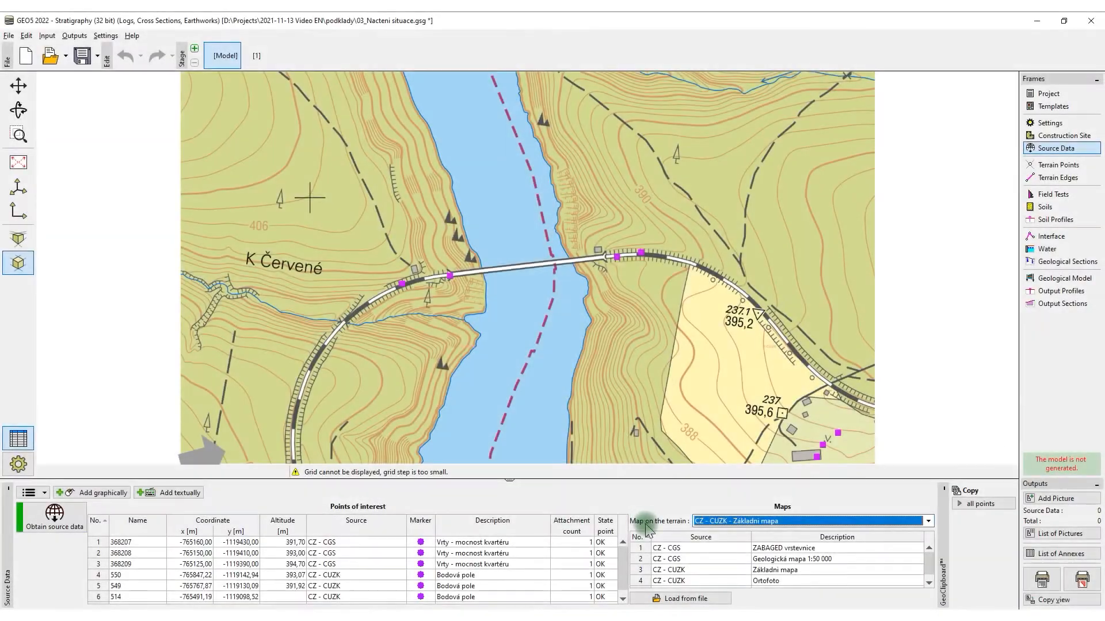
Load the site drawing image as a map placed over the base map with points A and B.
{"action": "left_click", "coordinate": [679, 598]}
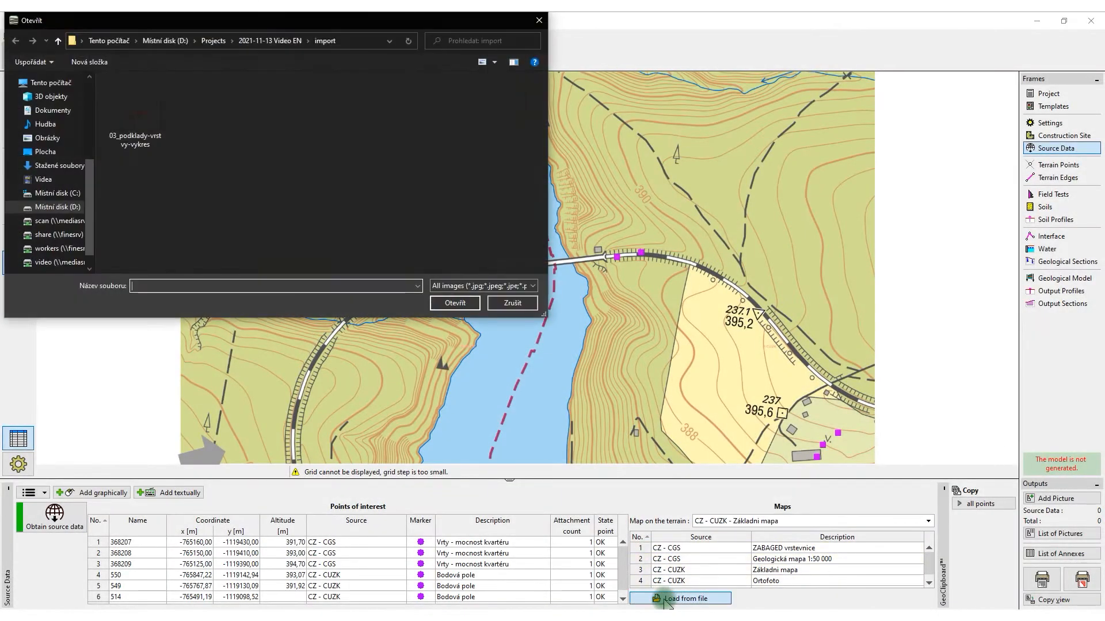
{"action": "left_click", "coordinate": [133, 112]}
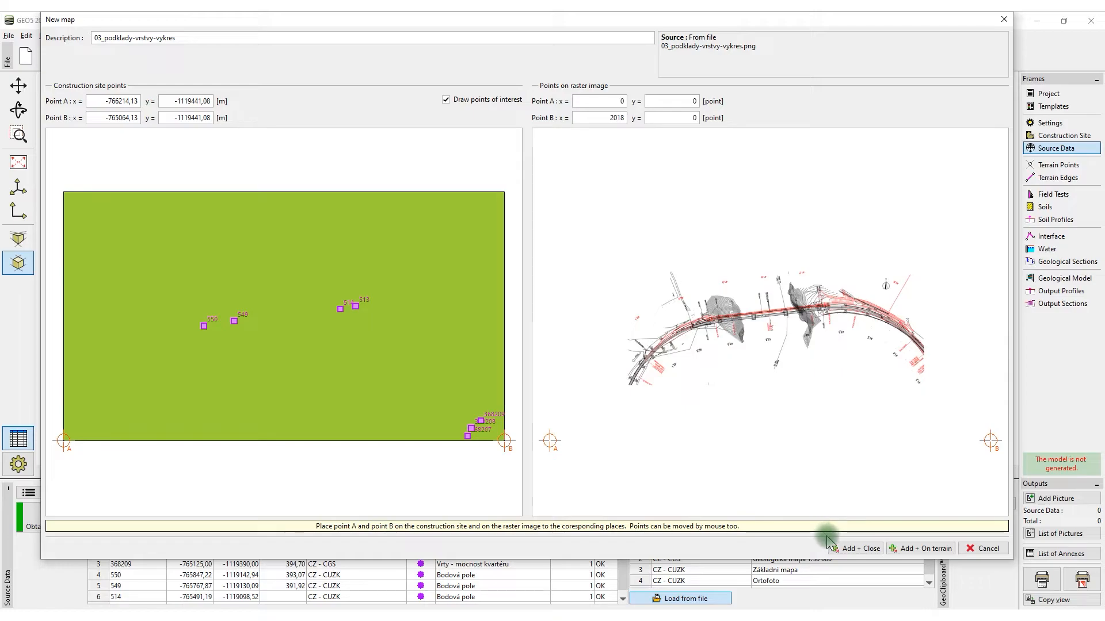
{"action": "left_click", "coordinate": [858, 548]}
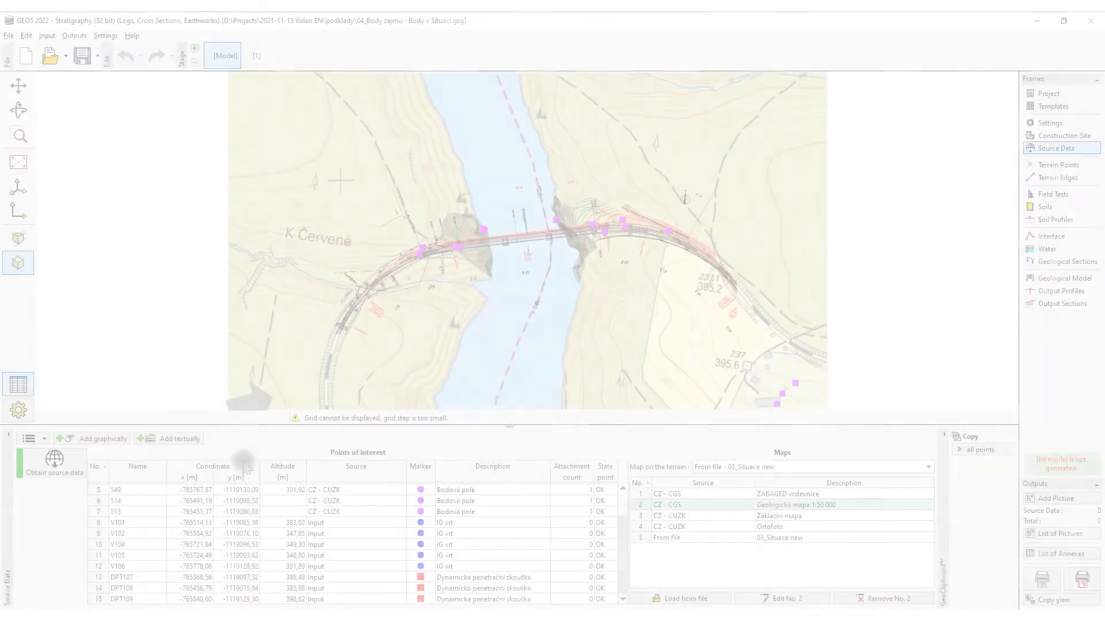
Add the borehole and penetration test locations as points of interest.
{"action": "left_click", "coordinate": [113, 523]}
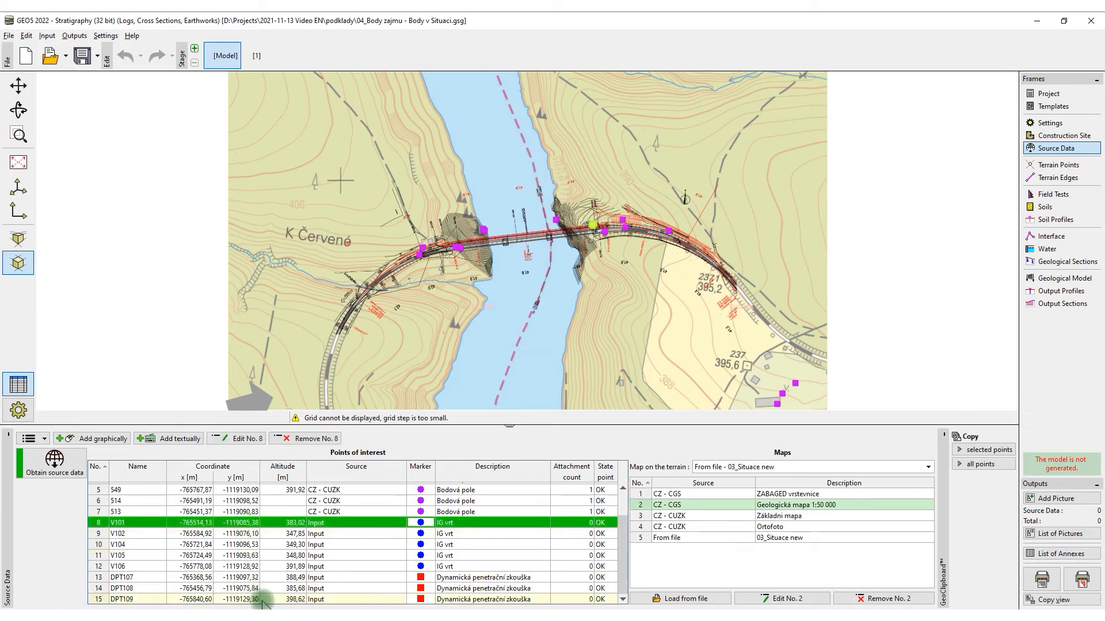
{"action": "right_click", "coordinate": [272, 588]}
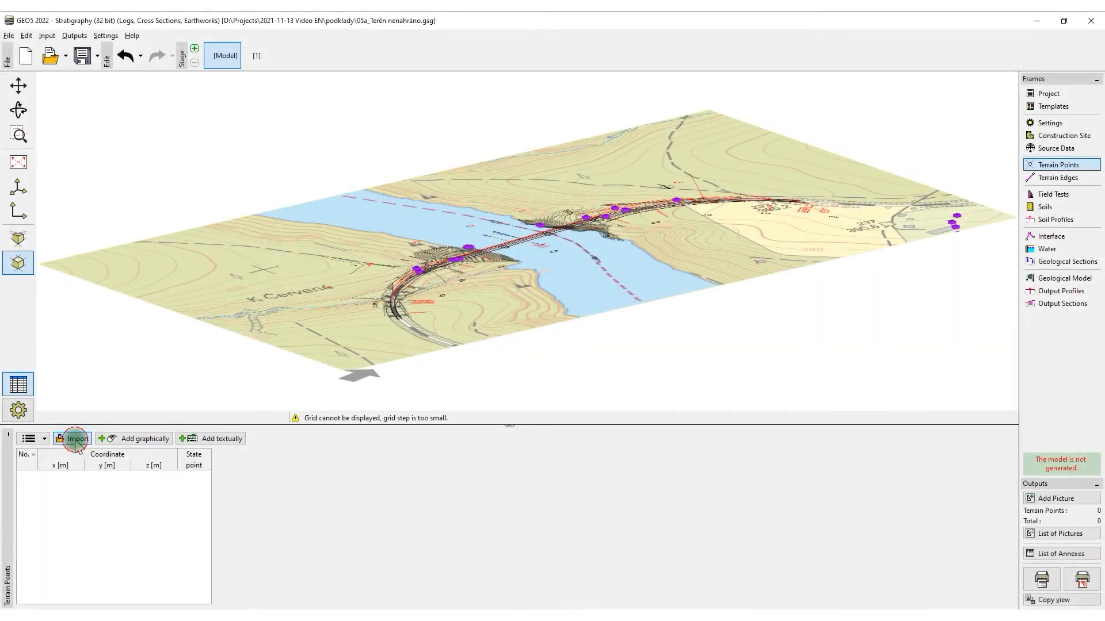
Import the terrain points from the CAD drawing 05_Teren.dwg.
{"action": "left_click", "coordinate": [77, 438]}
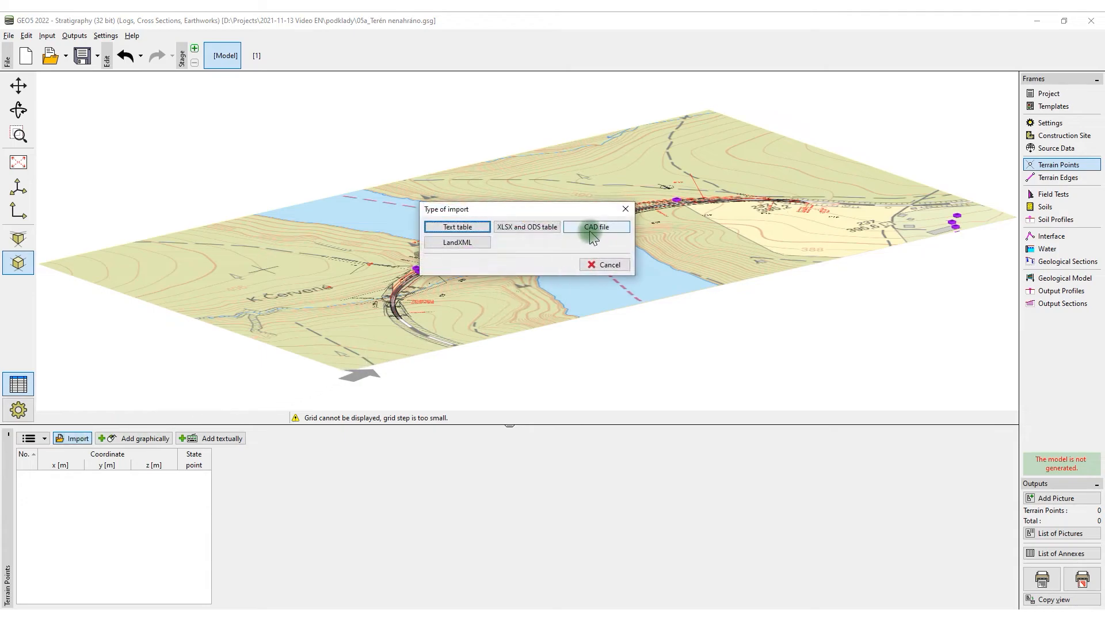
{"action": "left_click", "coordinate": [595, 227]}
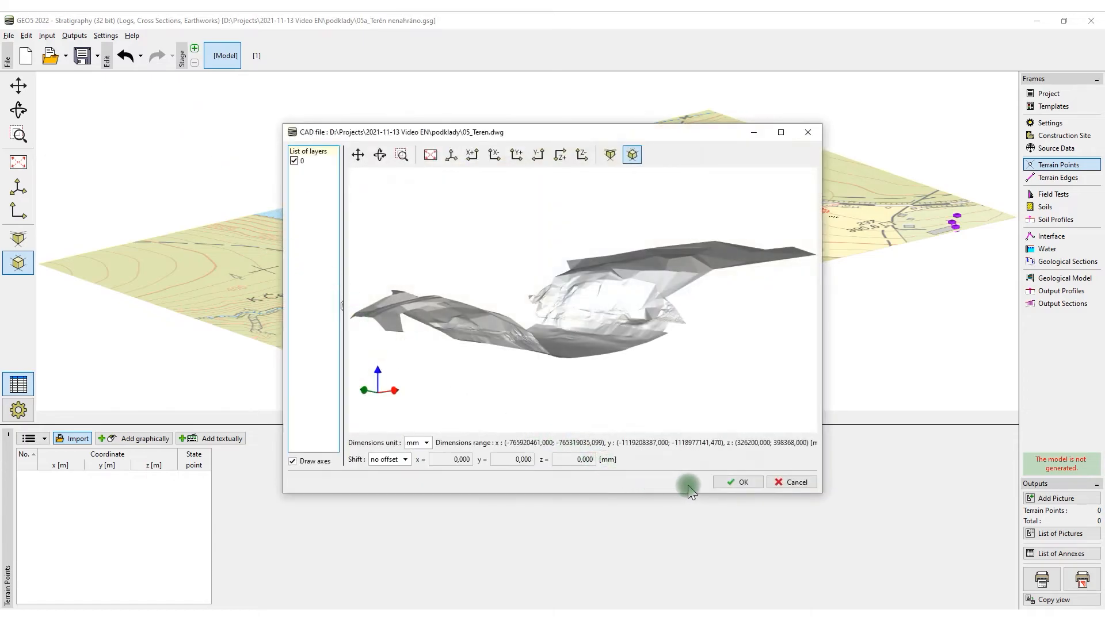
{"action": "left_click", "coordinate": [736, 483]}
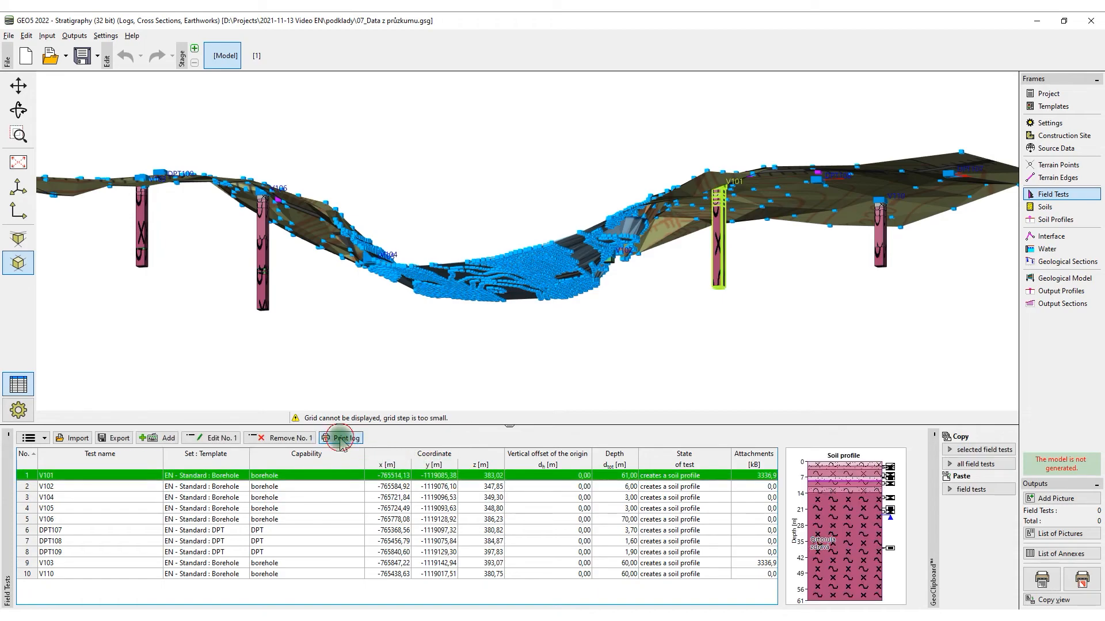
Edit the borehole soil profiles and create geological sections along the boreholes.
{"action": "left_click", "coordinate": [341, 437]}
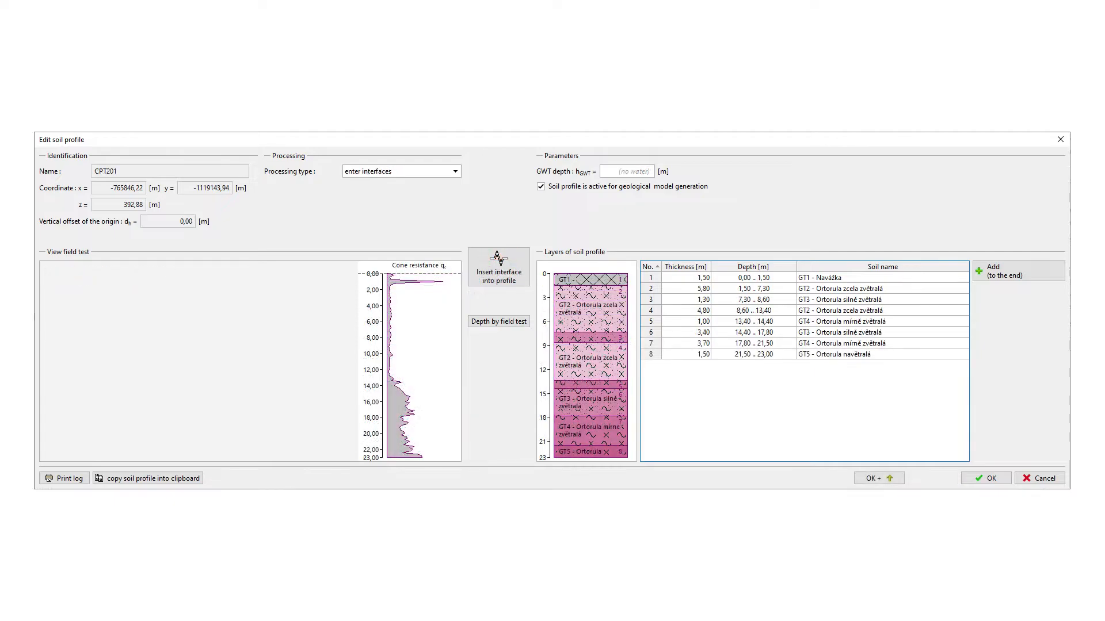
{"action": "left_click", "coordinate": [985, 479]}
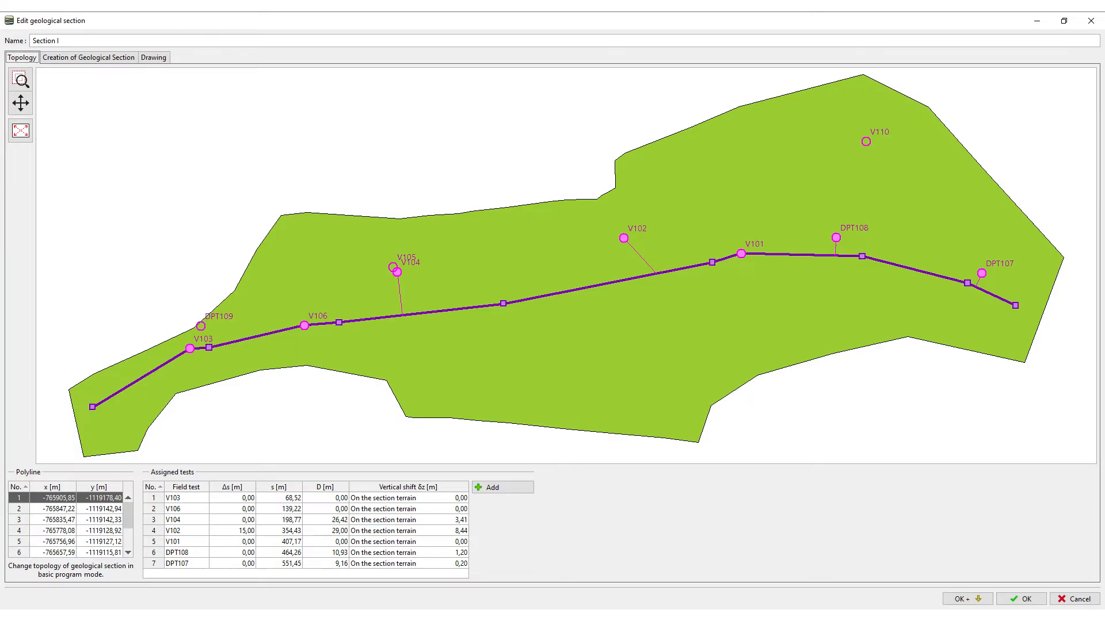
{"action": "left_click", "coordinate": [88, 57]}
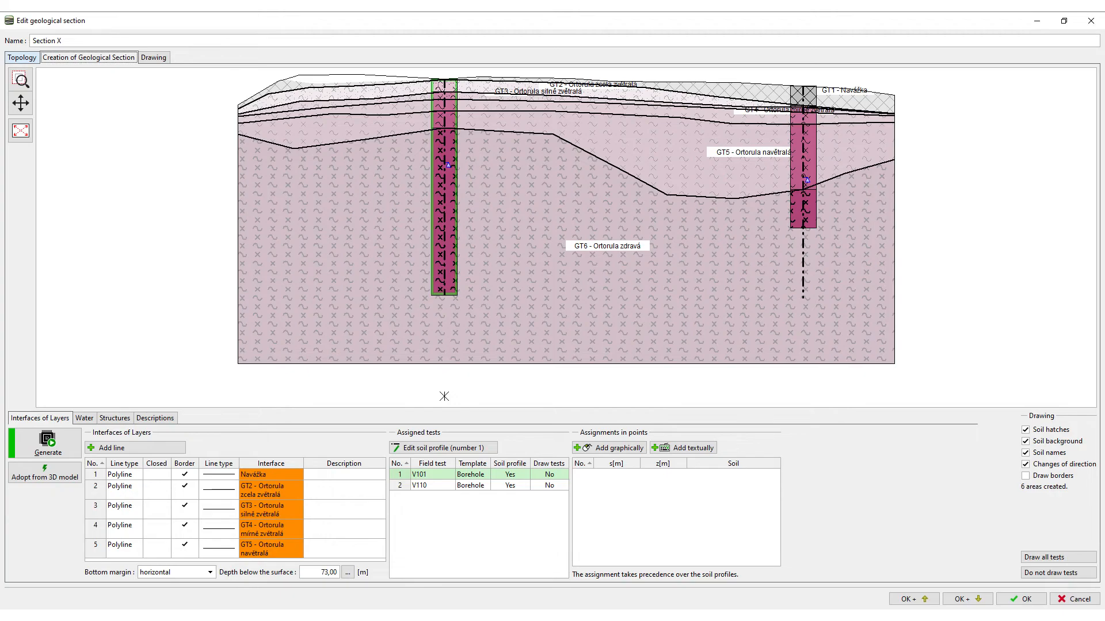
Generate the 3D geological model of the subsoil and inspect it.
{"action": "left_click", "coordinate": [1020, 598]}
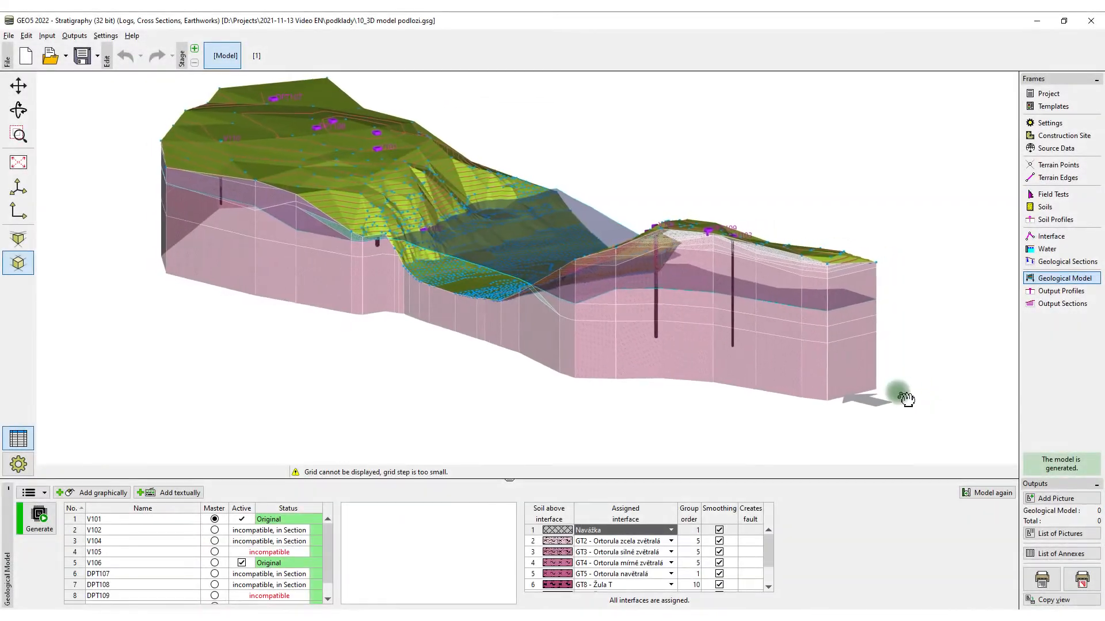
{"action": "left_click_drag", "start_coordinate": [907, 399], "coordinate": [757, 398]}
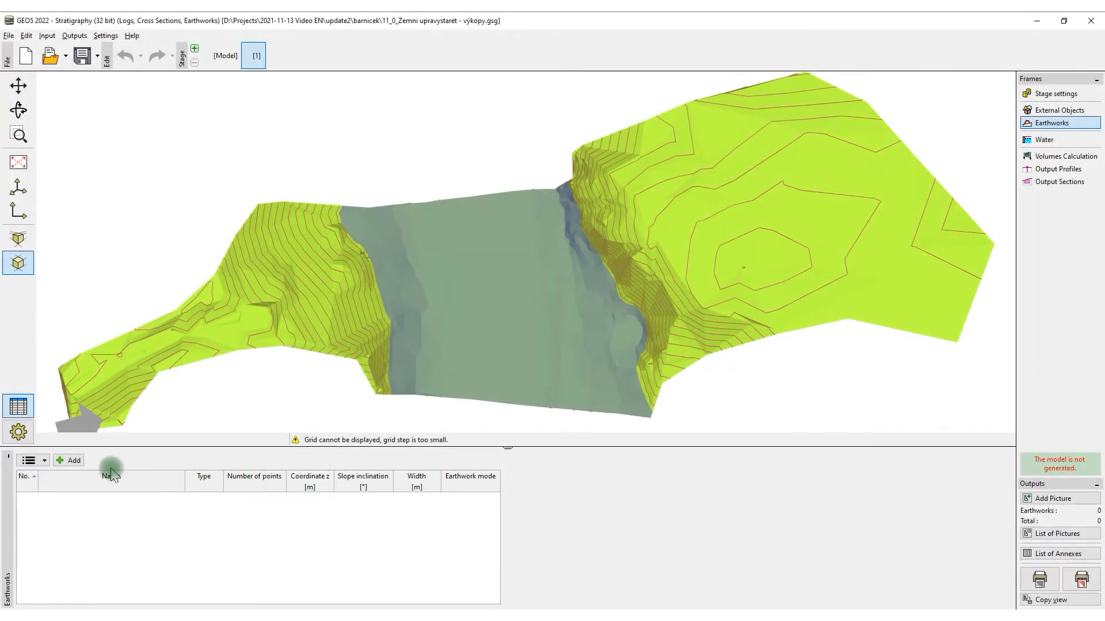
Add a new earthwork with its points imported from the coordinates file.
{"action": "left_click", "coordinate": [71, 461]}
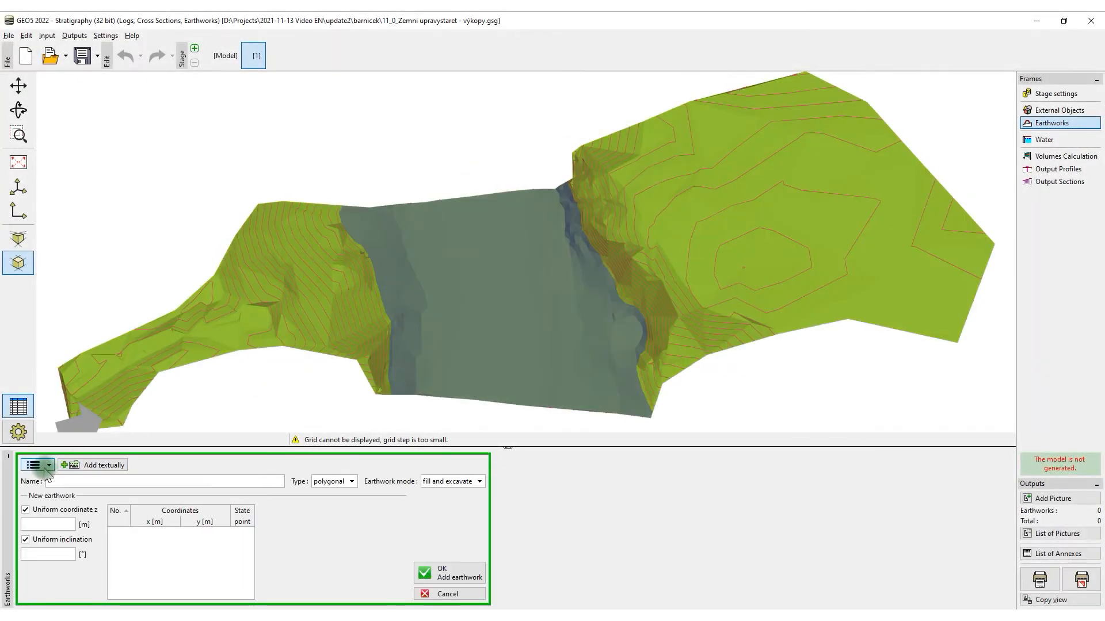
{"action": "left_click", "coordinate": [48, 465]}
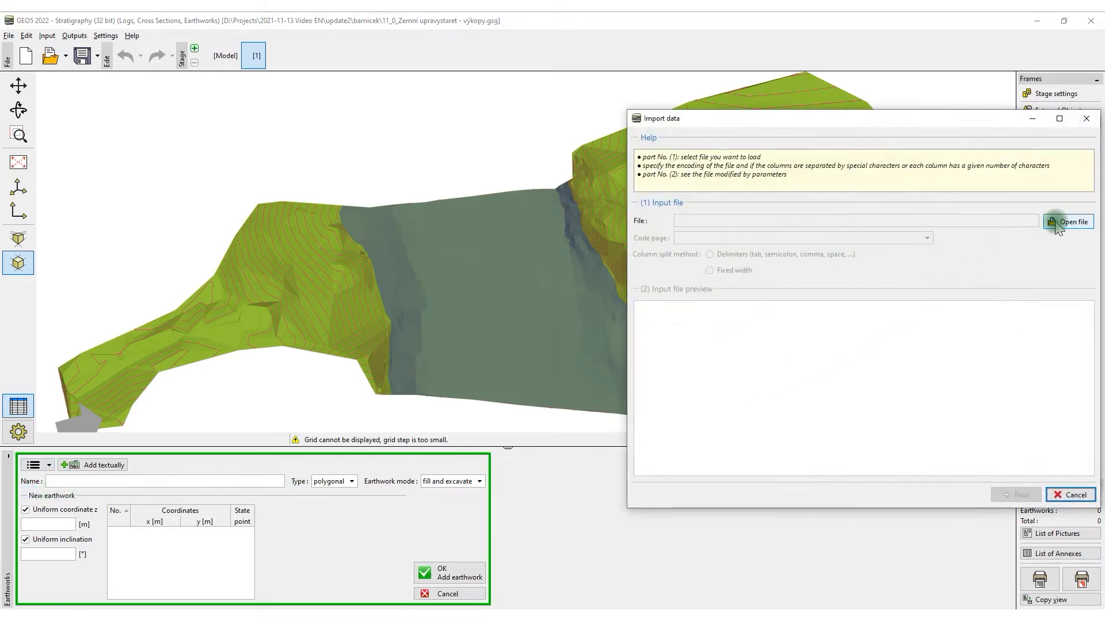
{"action": "left_click", "coordinate": [1069, 221]}
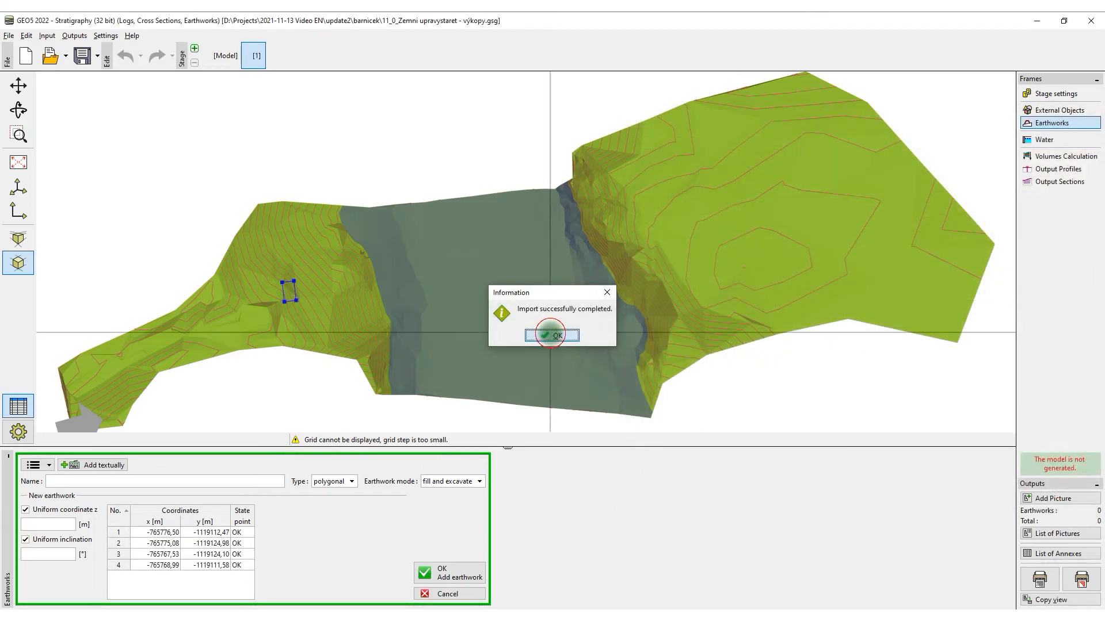
{"action": "left_click", "coordinate": [551, 334]}
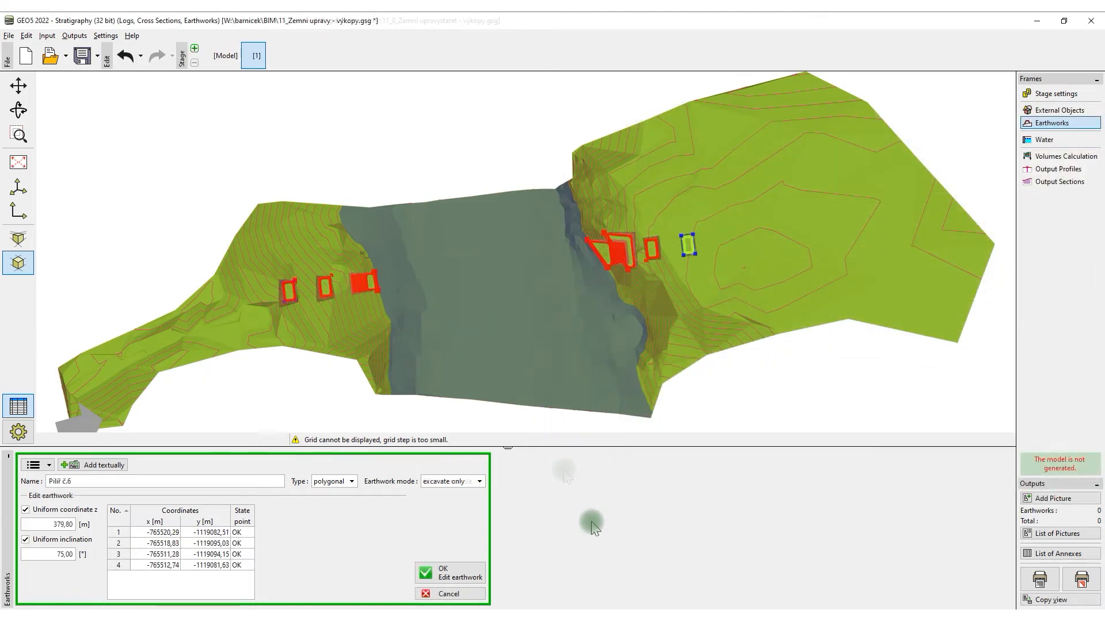
{"action": "left_click", "coordinate": [450, 572]}
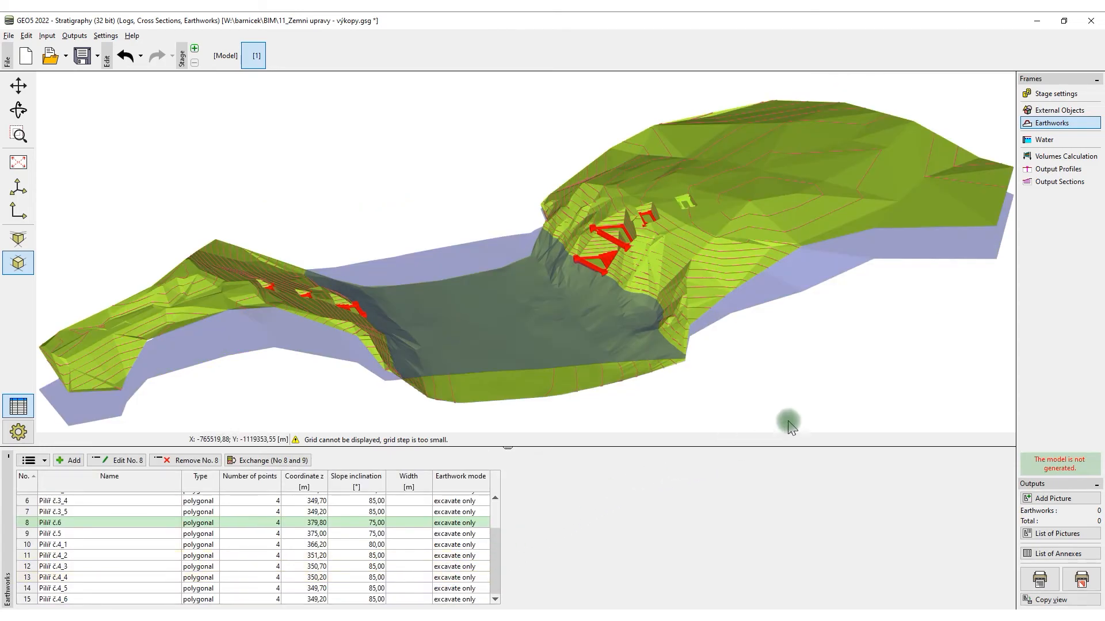
Generate the model in Volumes Calculation, giving excavated volumes per soil totalling 60615,11 m³.
{"action": "left_click", "coordinate": [1065, 155]}
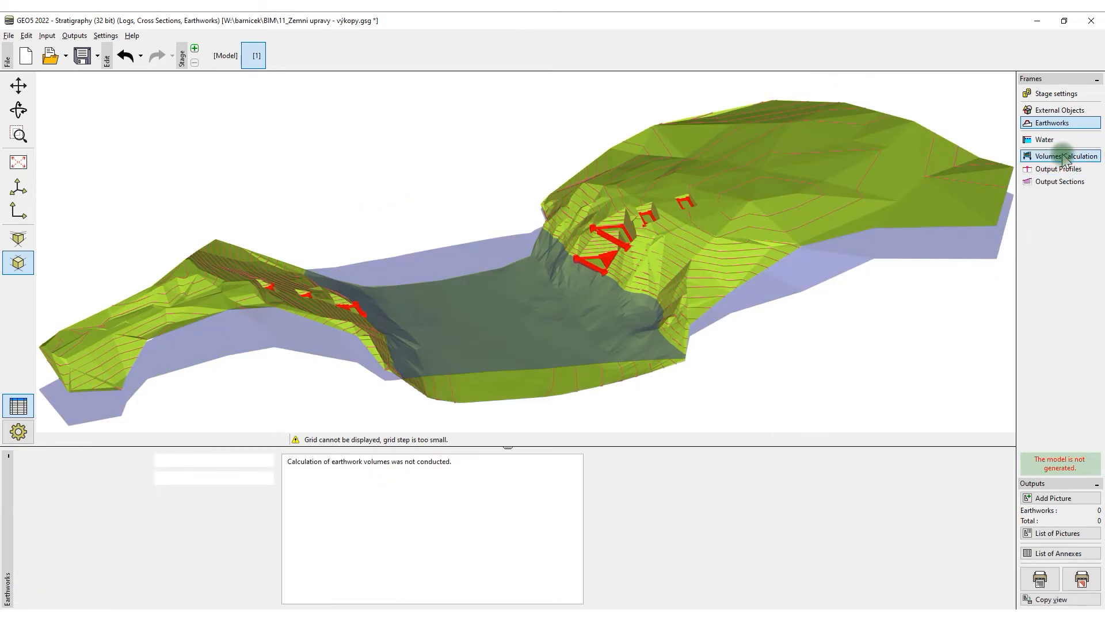
{"action": "left_click", "coordinate": [1064, 155]}
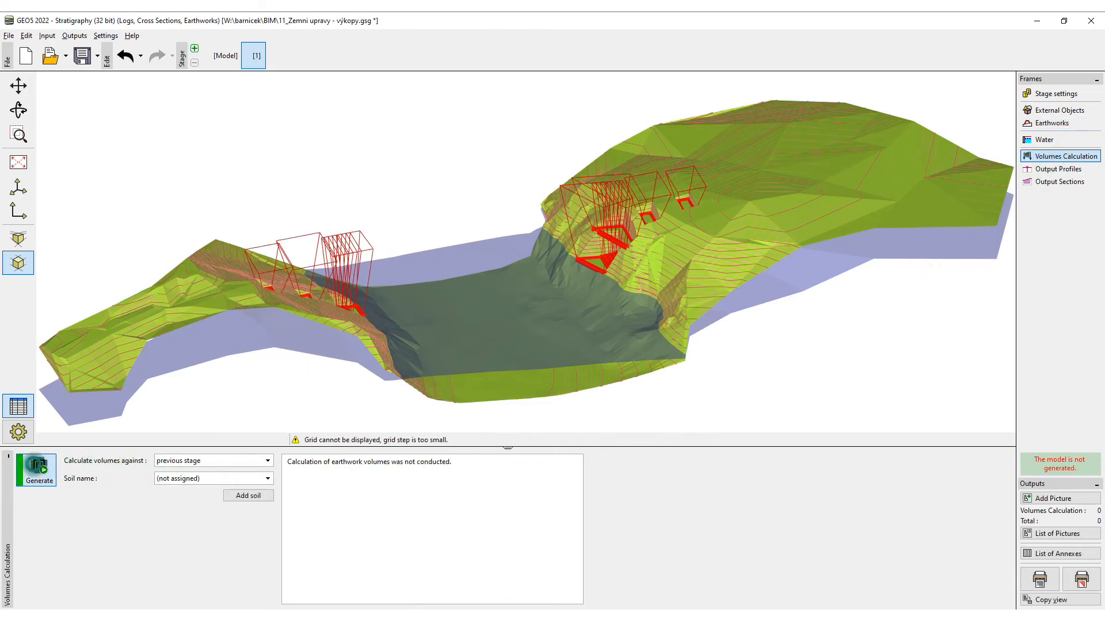
{"action": "left_click", "coordinate": [37, 469]}
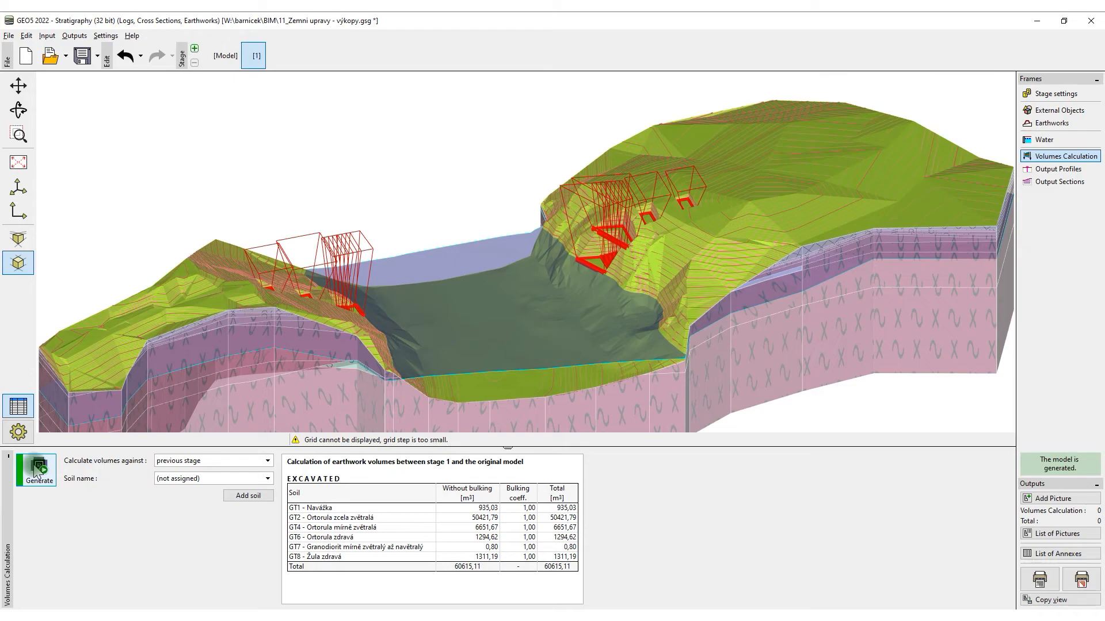
{"action": "left_click", "coordinate": [1056, 111]}
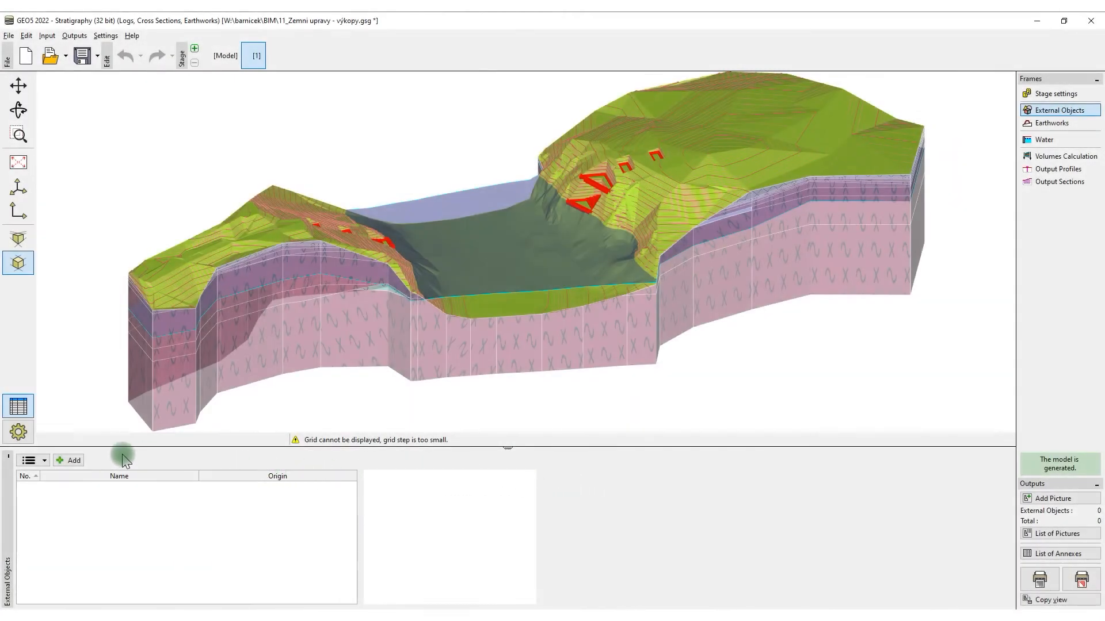
Add the bridge structure as an external object imported from the DWG file.
{"action": "left_click", "coordinate": [68, 460]}
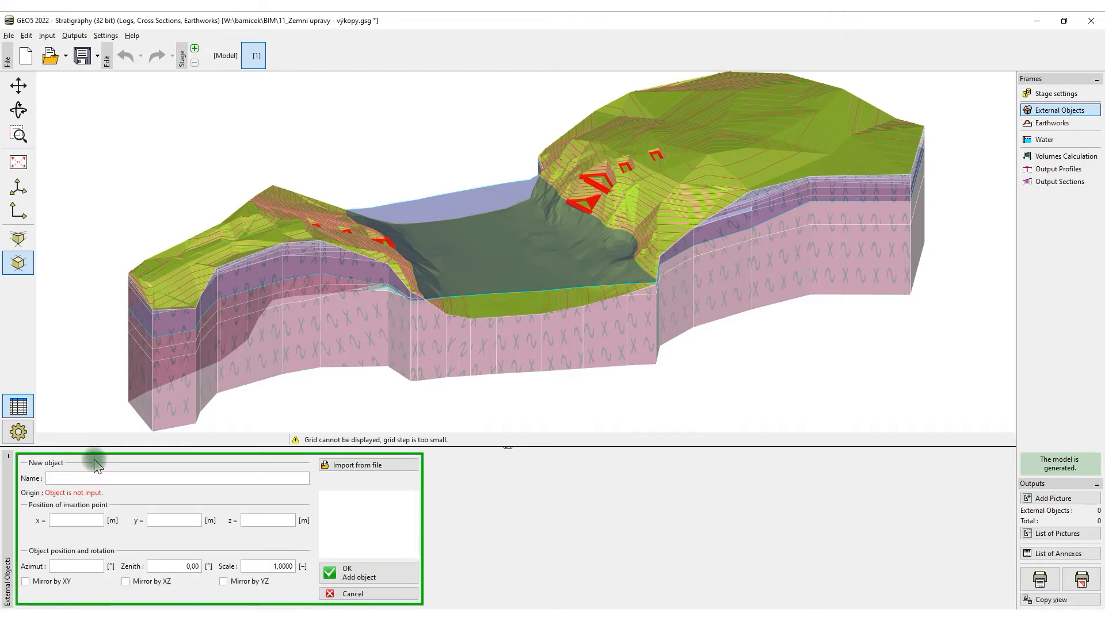
{"action": "left_click", "coordinate": [357, 465]}
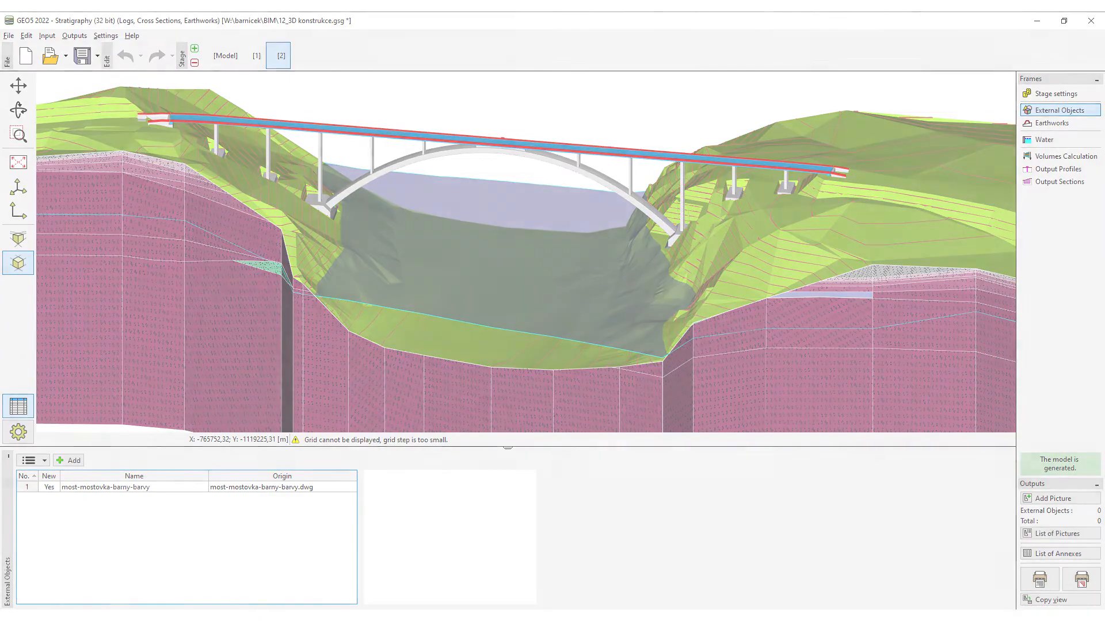
Add an output section across the valley next to the bridge from two placed points.
{"action": "left_click", "coordinate": [1059, 180]}
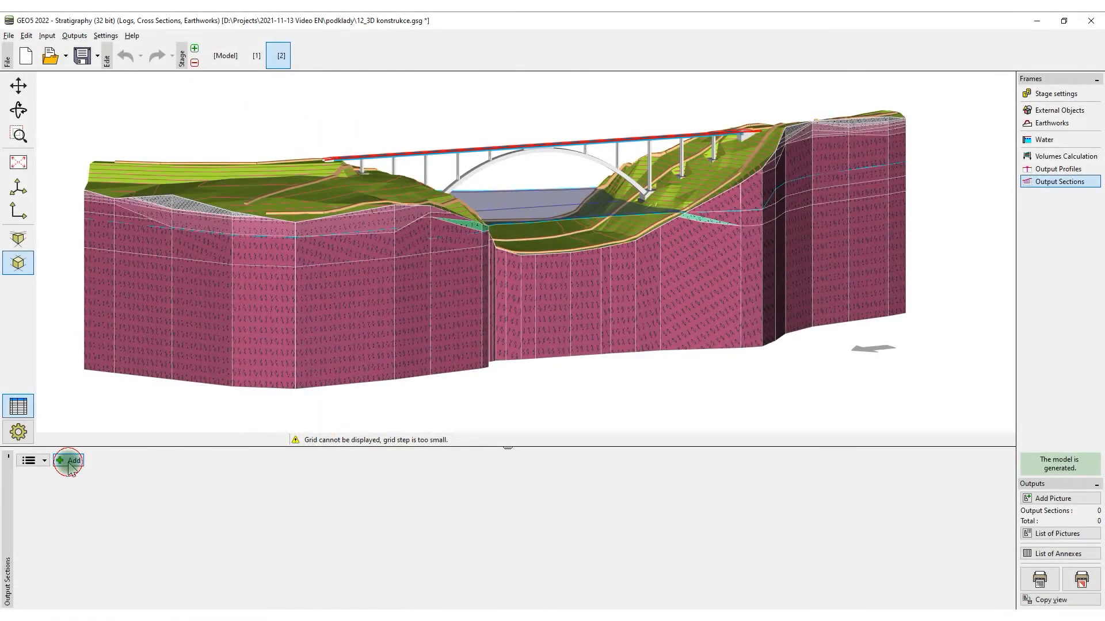
{"action": "left_click", "coordinate": [70, 460]}
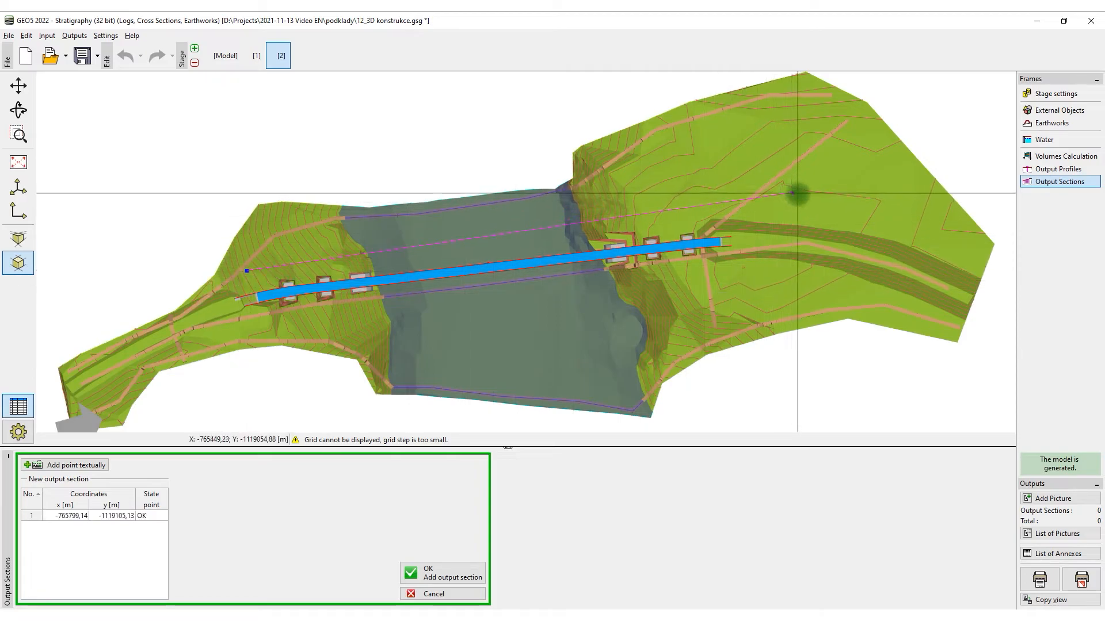
{"action": "left_click", "coordinate": [796, 197]}
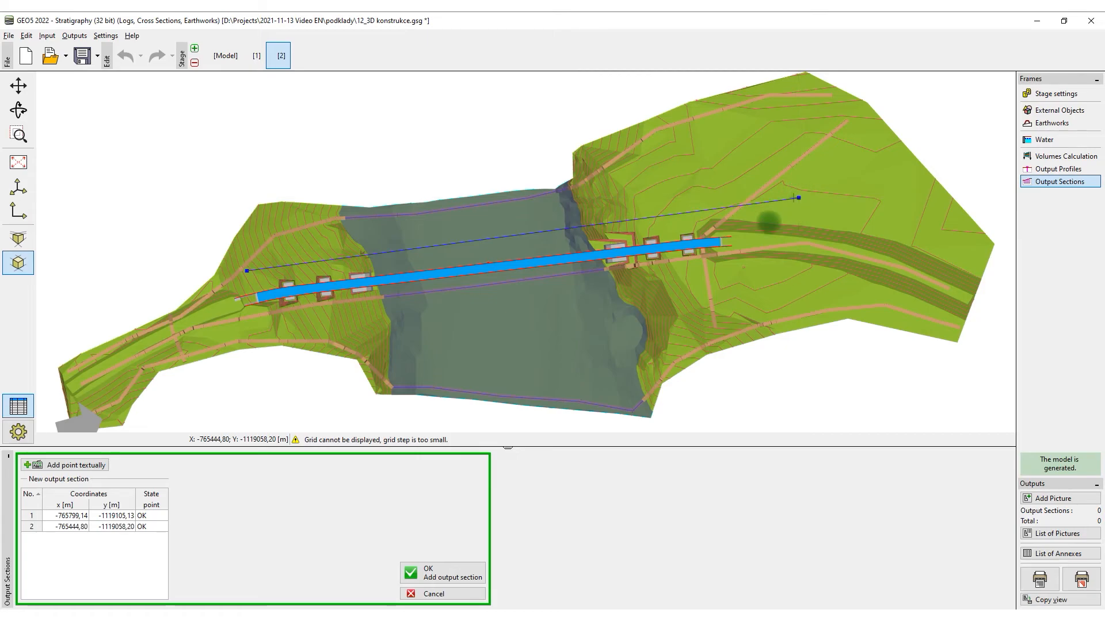
{"action": "left_click", "coordinate": [426, 573]}
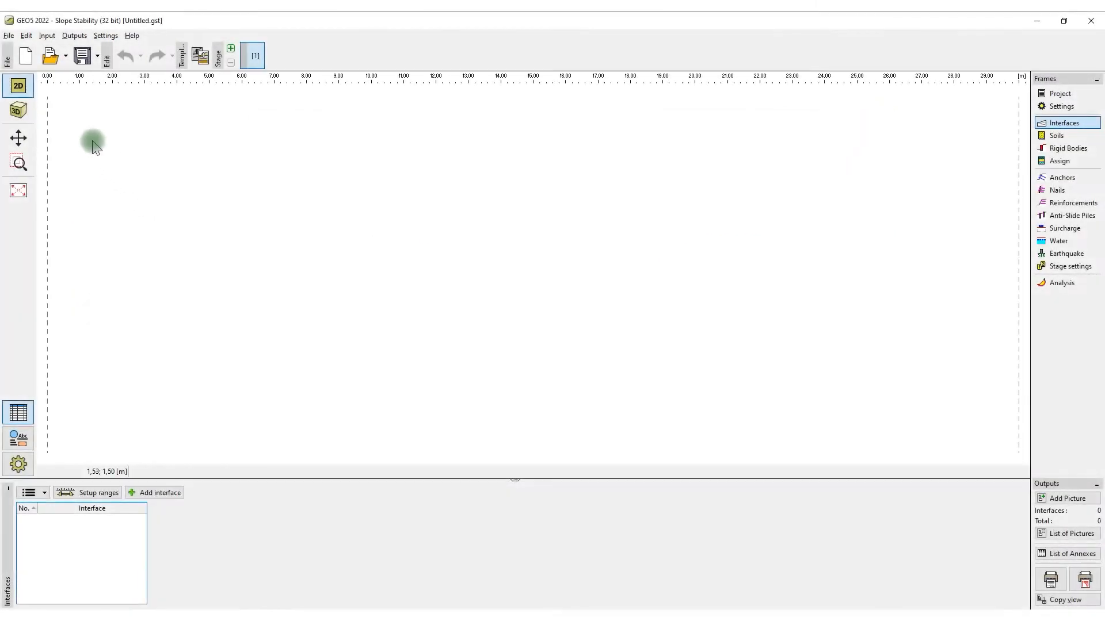
Paste the copied section data with all items kept via Edit > Paste data.
{"action": "left_click", "coordinate": [26, 36]}
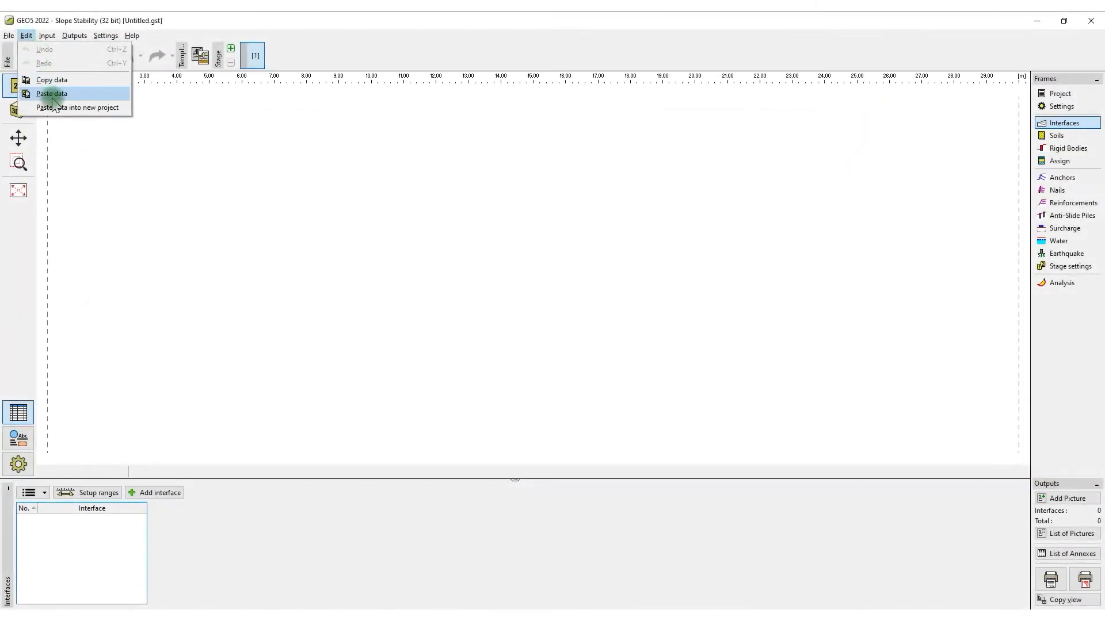
{"action": "left_click", "coordinate": [51, 93]}
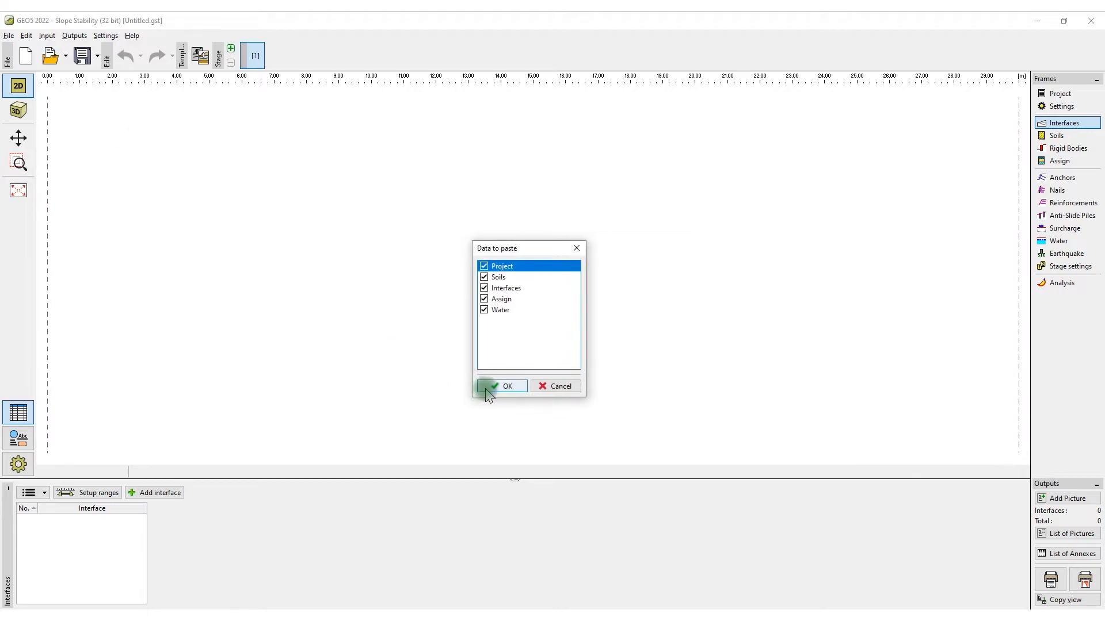
{"action": "left_click", "coordinate": [500, 387]}
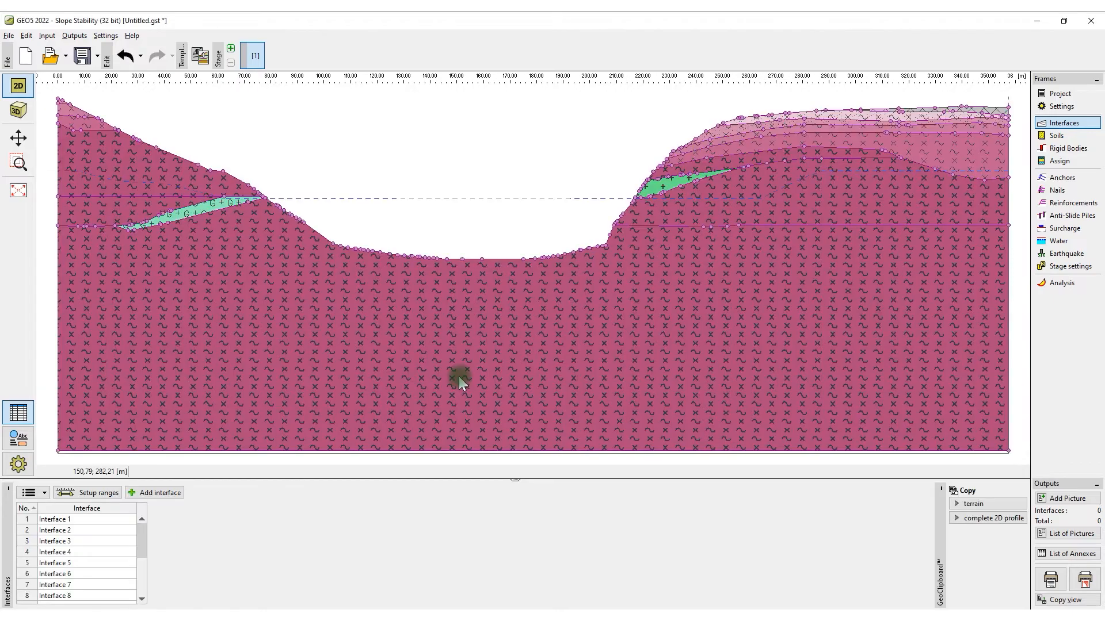
Review the Bishop slip surface analysis, acceptable at 69.5% utilization.
{"action": "left_click", "coordinate": [1062, 283]}
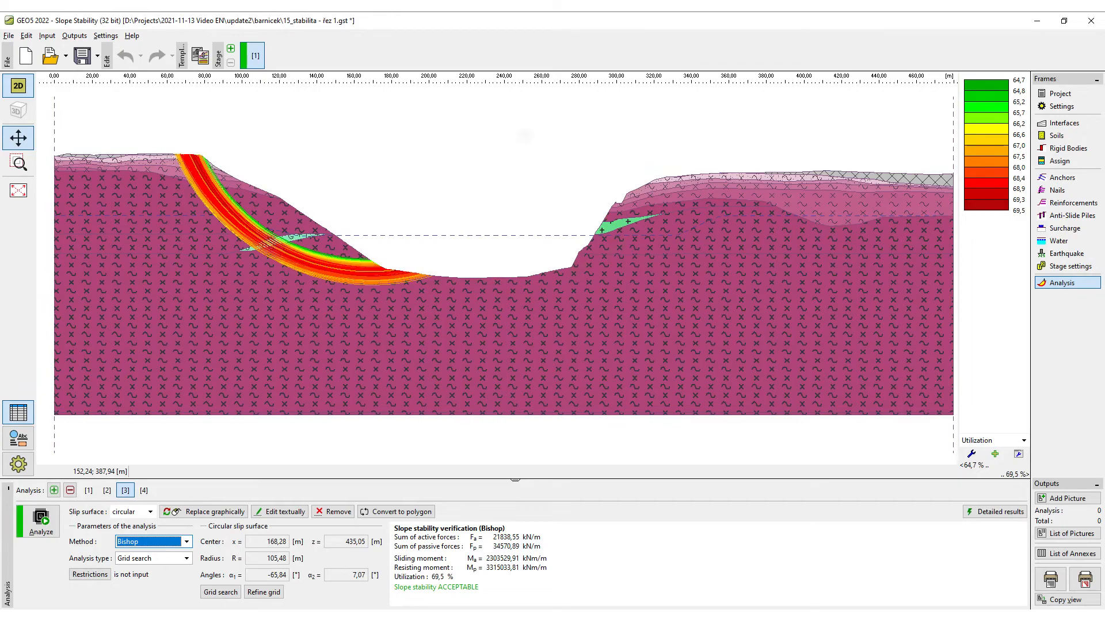
{"action": "left_click", "coordinate": [143, 490]}
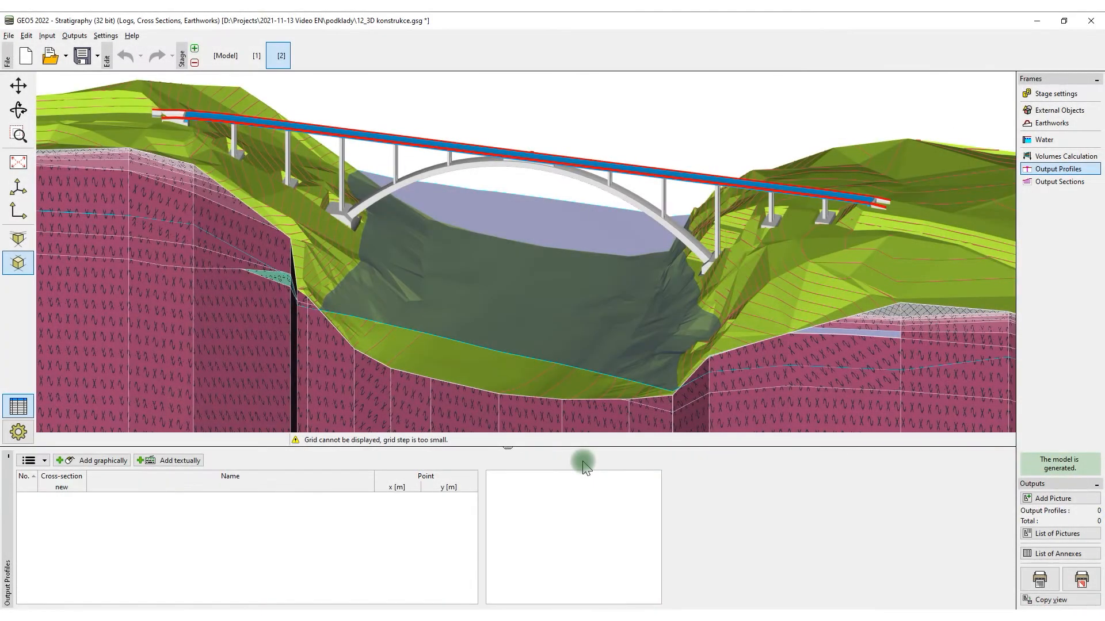
Pick an output profile graphically at the bridge's right end and copy it to the clipboard.
{"action": "left_click", "coordinate": [99, 460]}
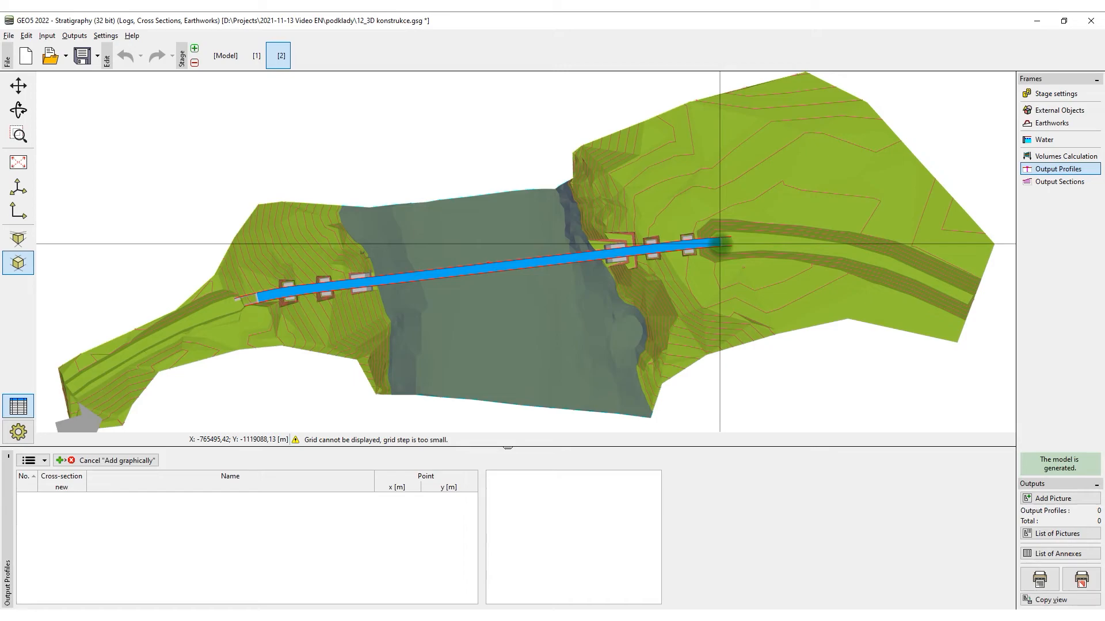
{"action": "left_click", "coordinate": [715, 243]}
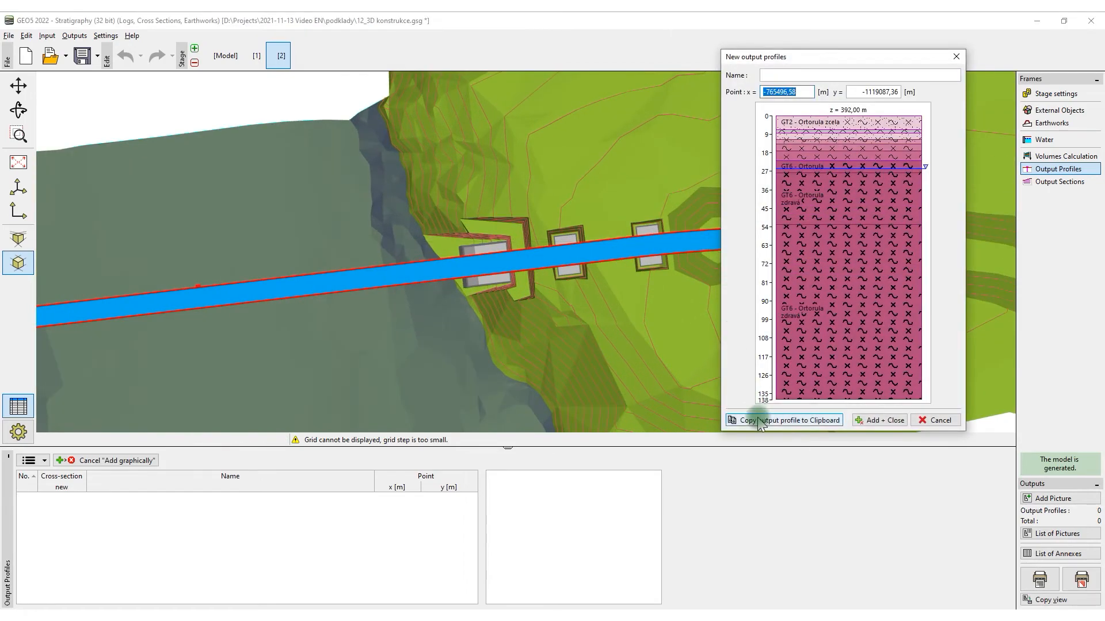
{"action": "left_click", "coordinate": [782, 420]}
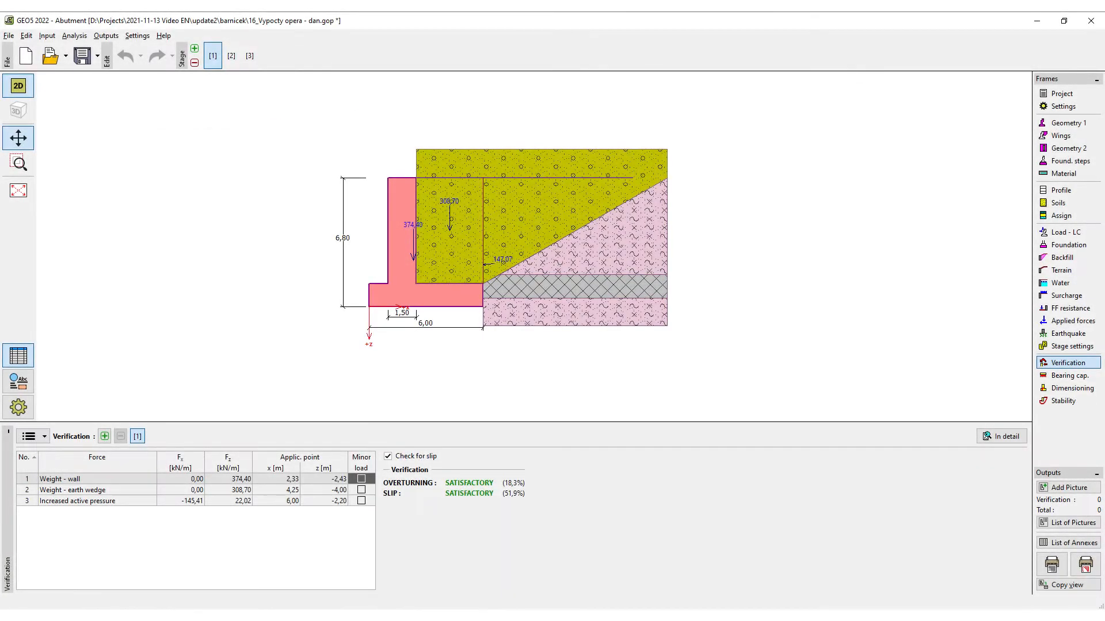
{"action": "left_click", "coordinate": [230, 55]}
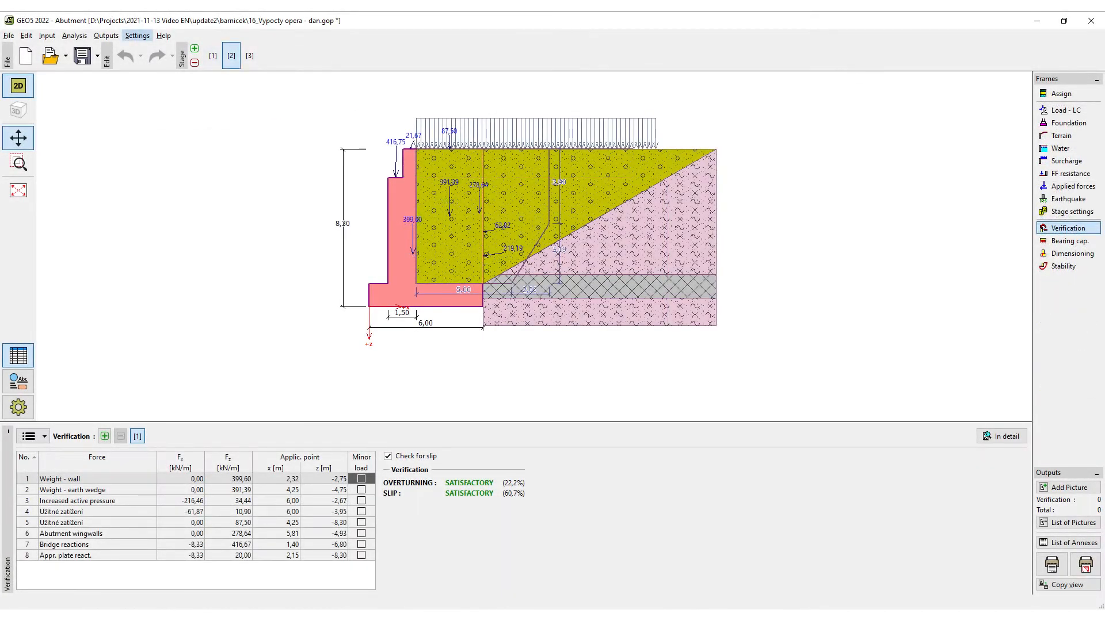